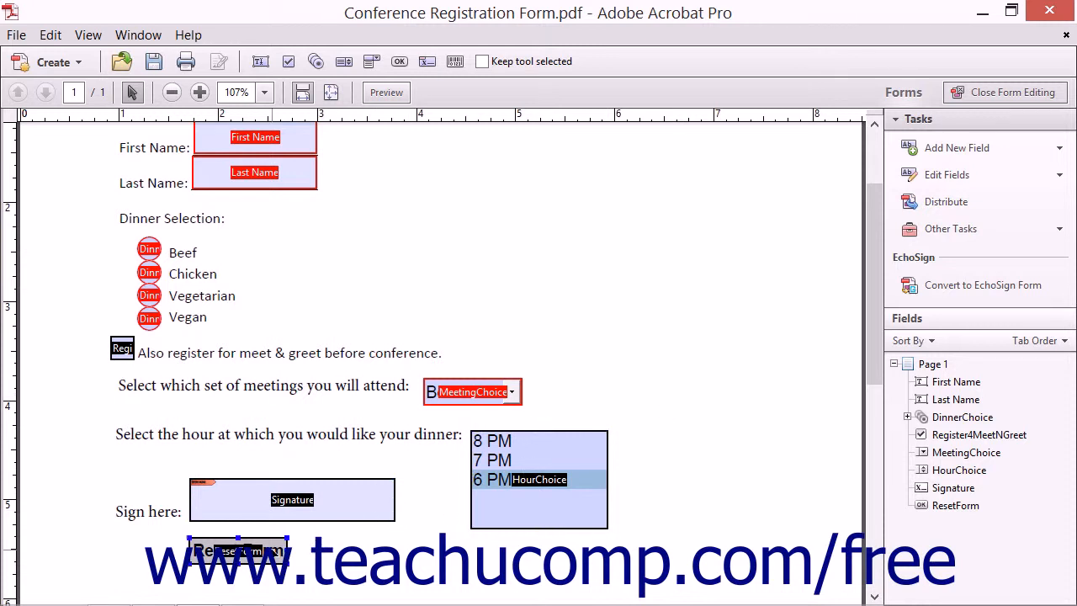
- Open the ResetForm button's properties and view its General settings (label Reset Form)
{"action": "double_click", "coordinate": [238, 550]}
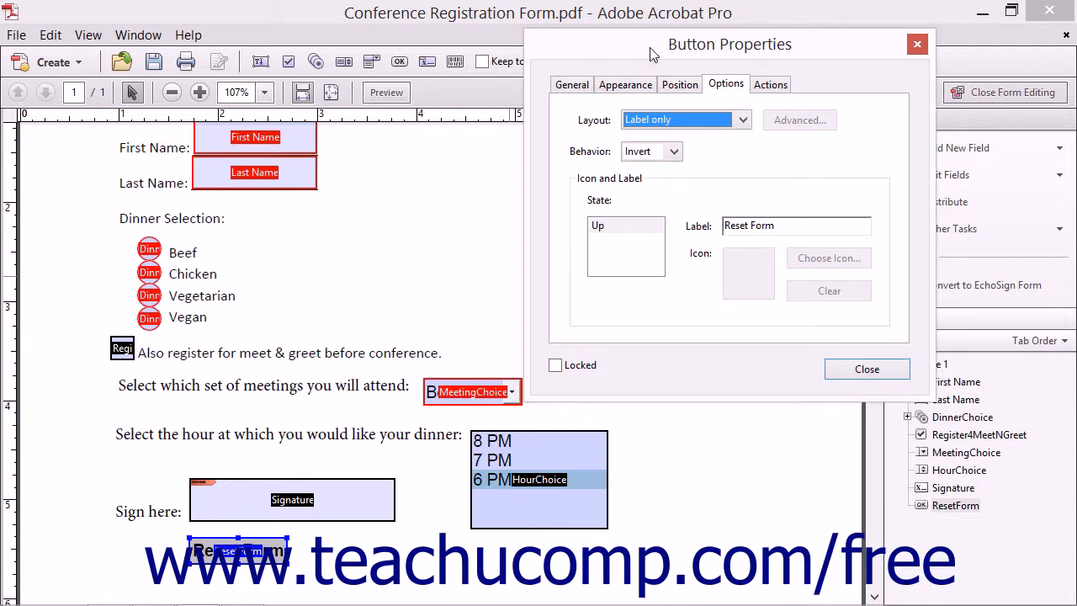
{"action": "left_click", "coordinate": [571, 84]}
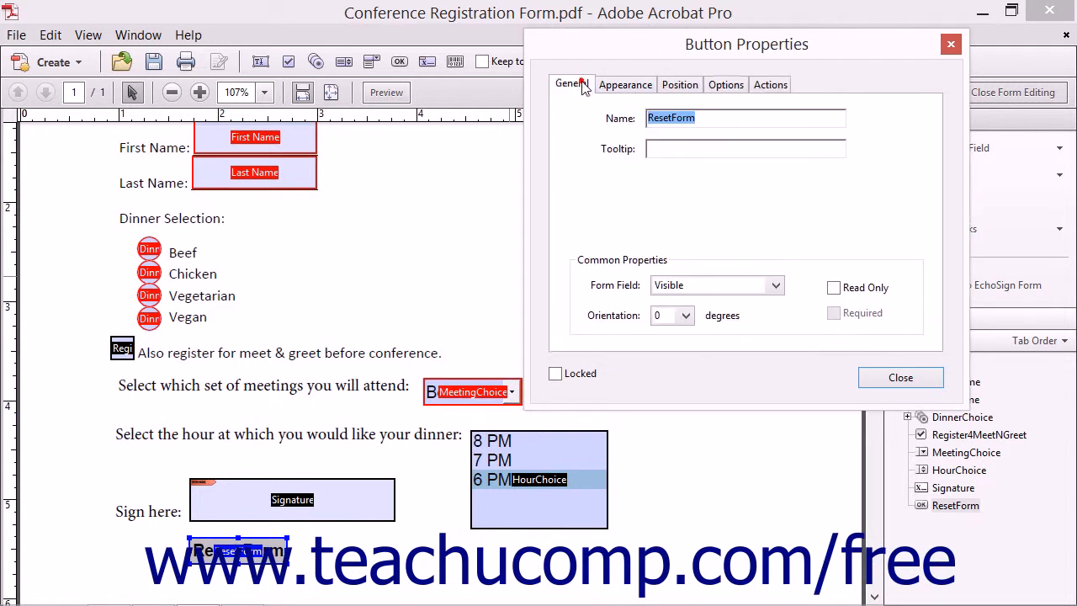
{"action": "mouse_move", "coordinate": [633, 80]}
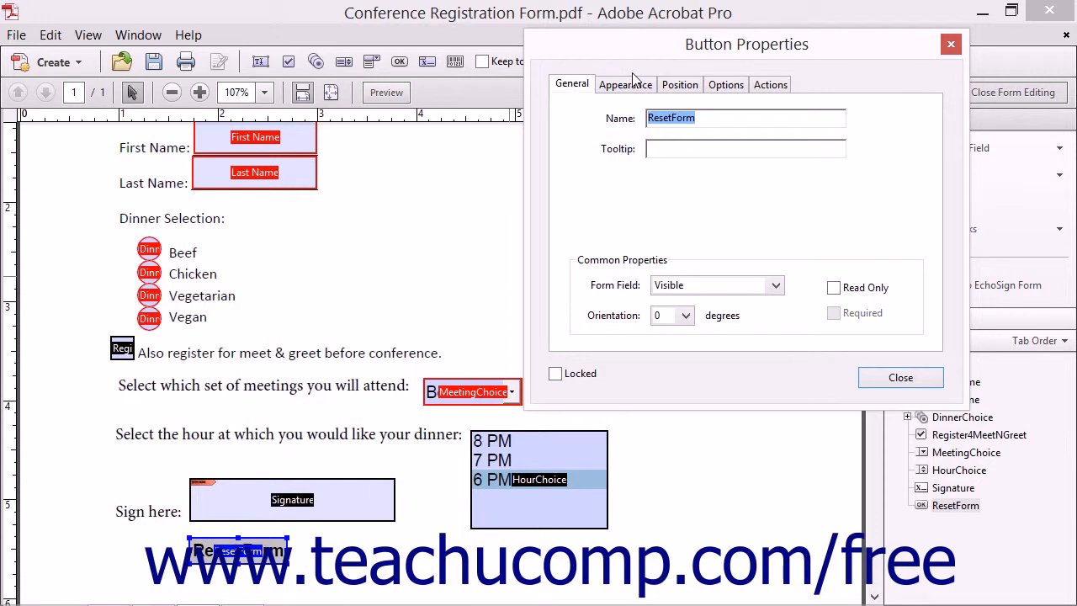
{"action": "mouse_move", "coordinate": [844, 389]}
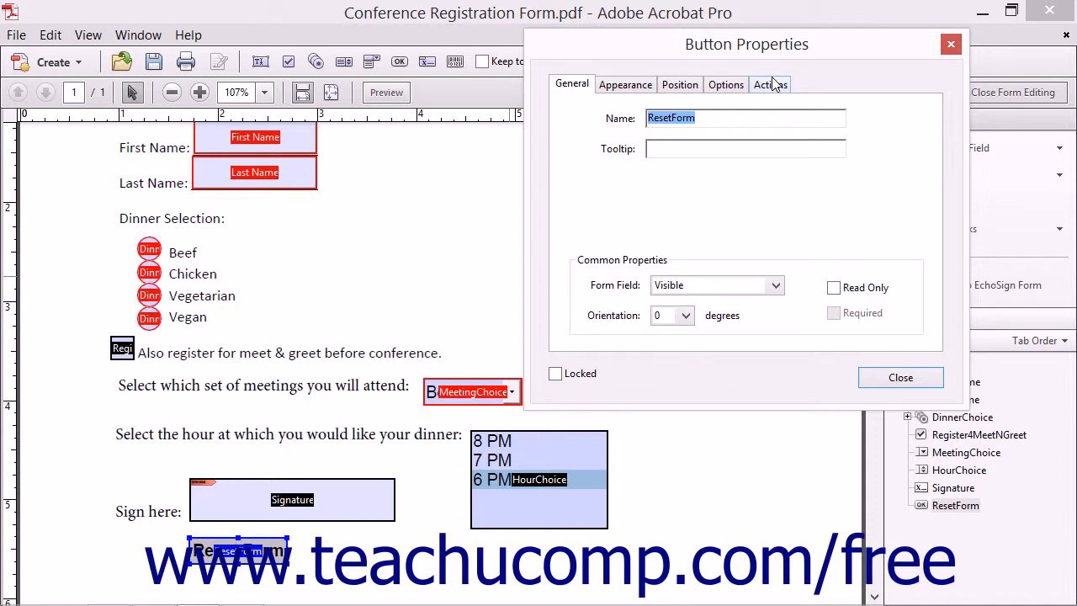
- Show the Actions settings and list the triggers, from Mouse Up to On Blur
{"action": "left_click", "coordinate": [769, 84]}
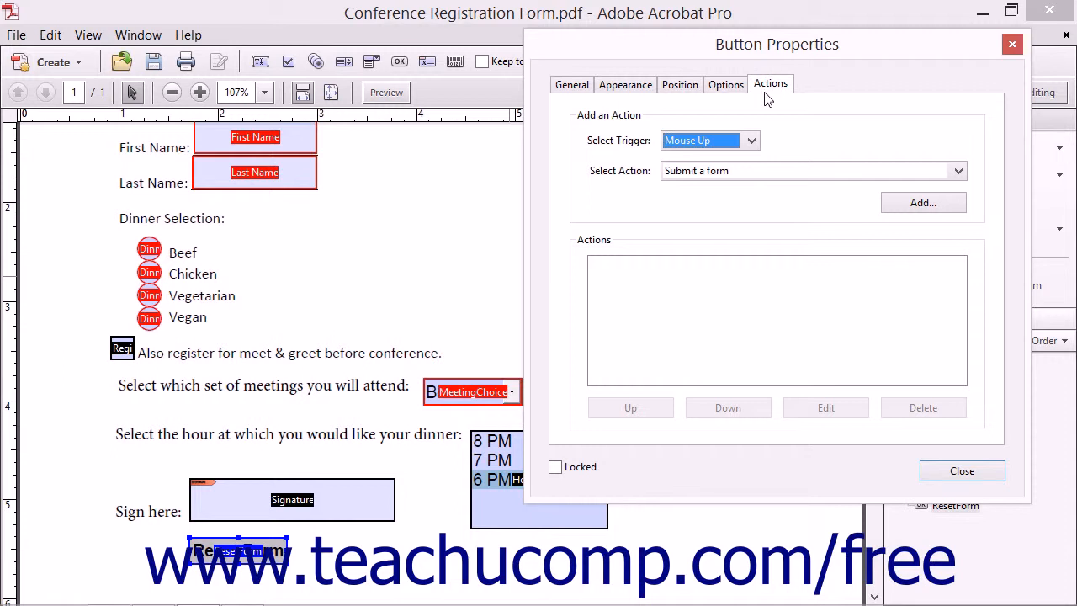
{"action": "mouse_move", "coordinate": [756, 125]}
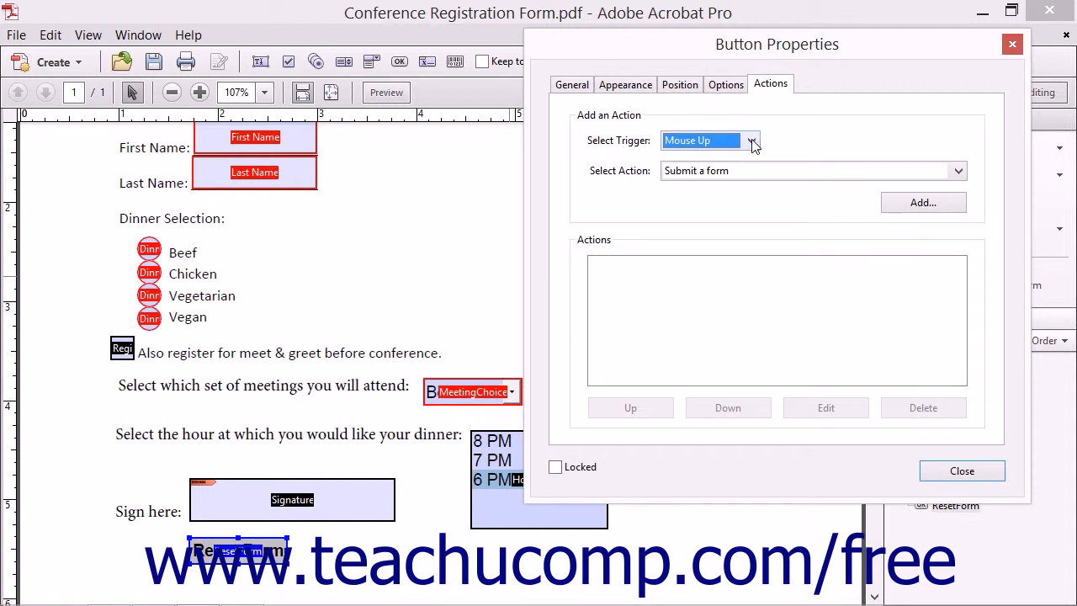
{"action": "left_click", "coordinate": [752, 140]}
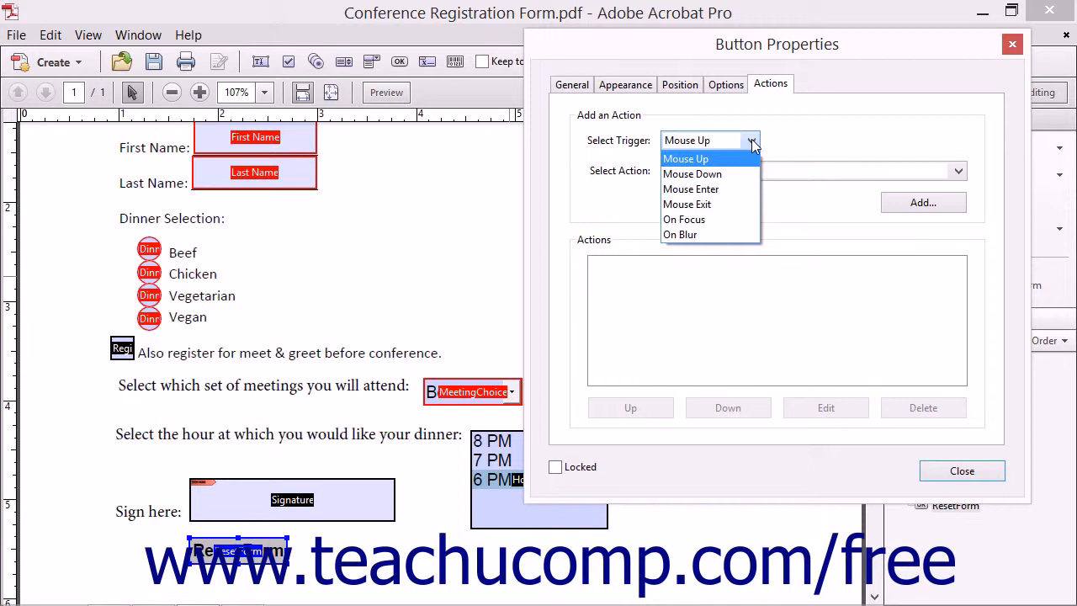
{"action": "mouse_move", "coordinate": [739, 164]}
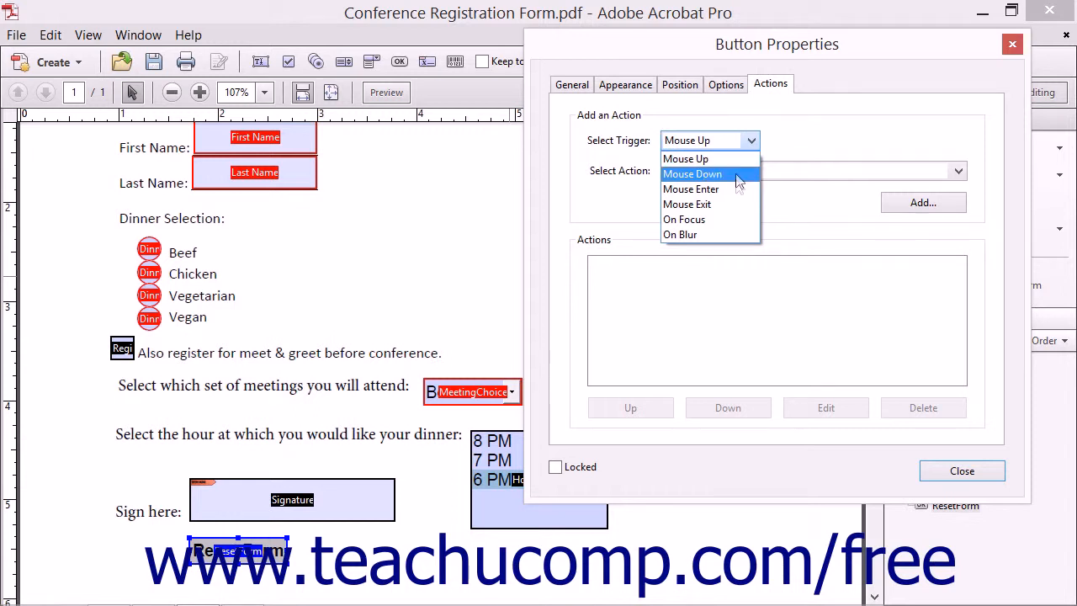
{"action": "mouse_move", "coordinate": [739, 204]}
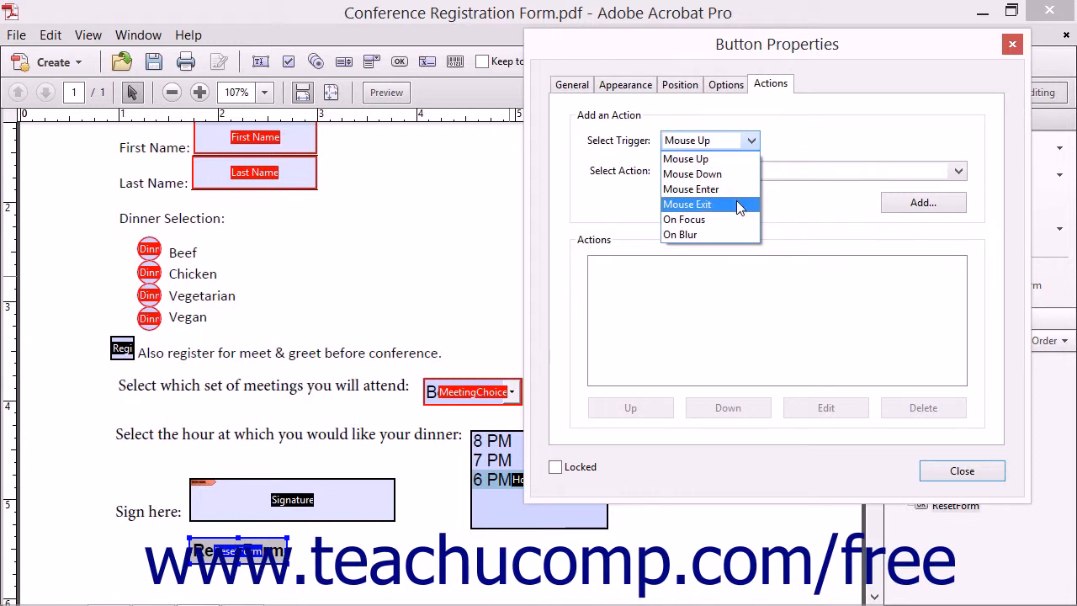
{"action": "mouse_move", "coordinate": [707, 219]}
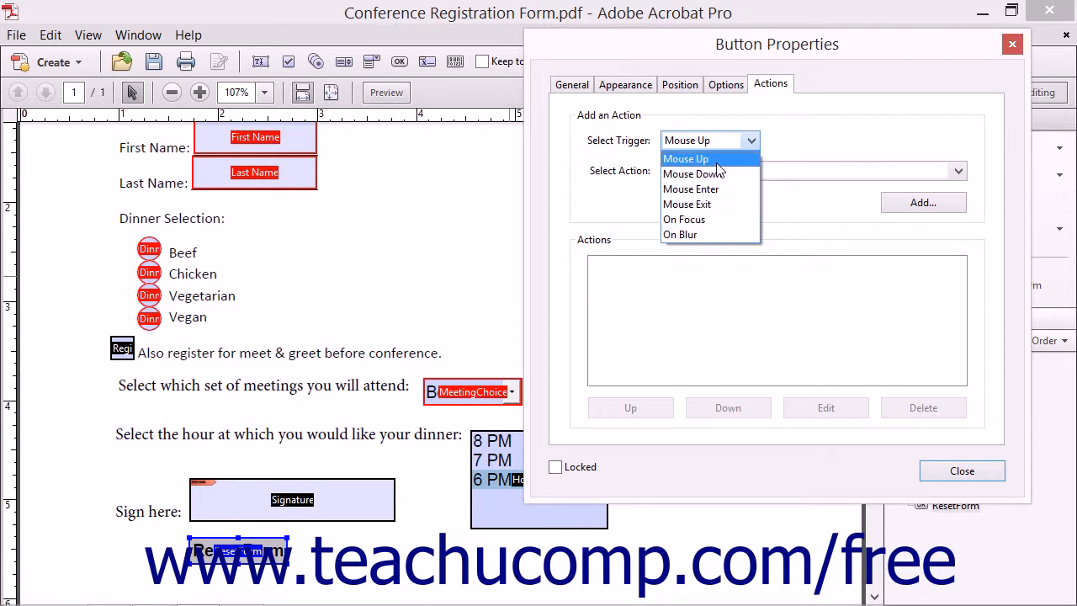
- Choose Mouse Up as the trigger and Reset a form as the action
{"action": "left_click", "coordinate": [685, 159]}
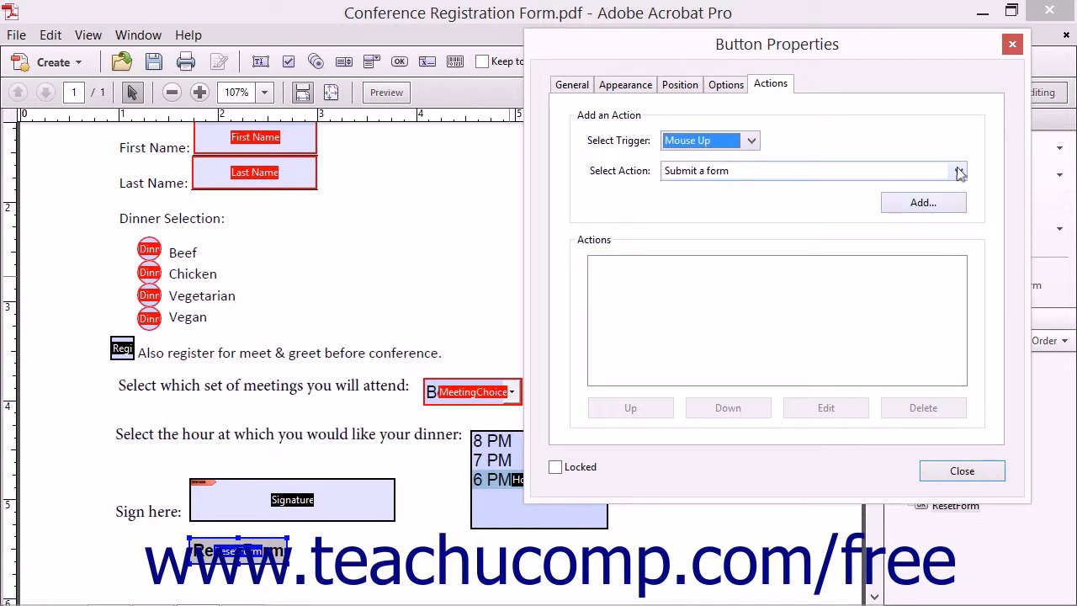
{"action": "left_click", "coordinate": [959, 170]}
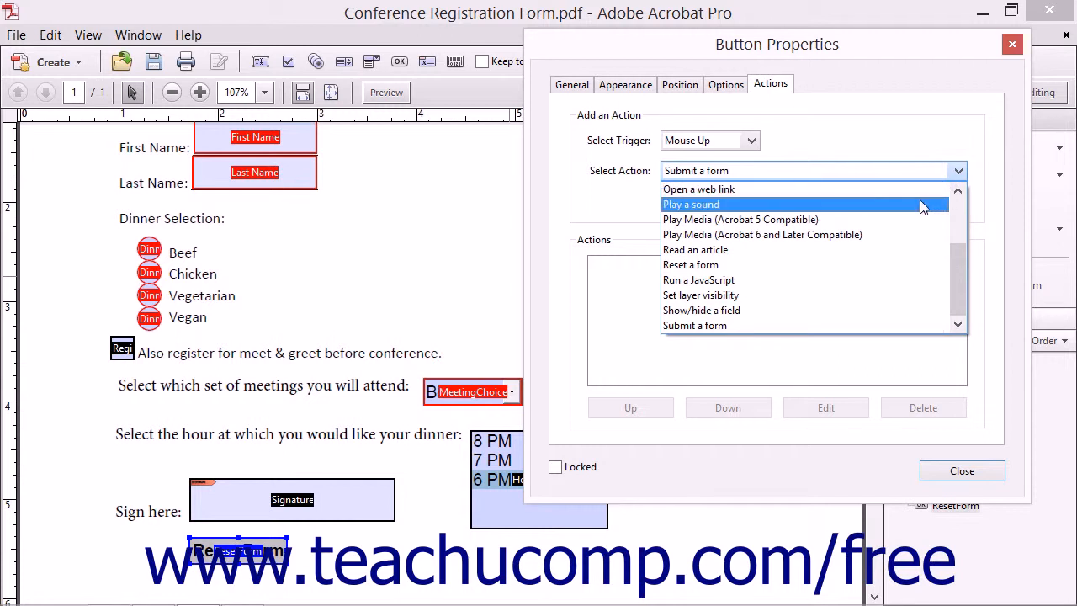
{"action": "mouse_move", "coordinate": [847, 264]}
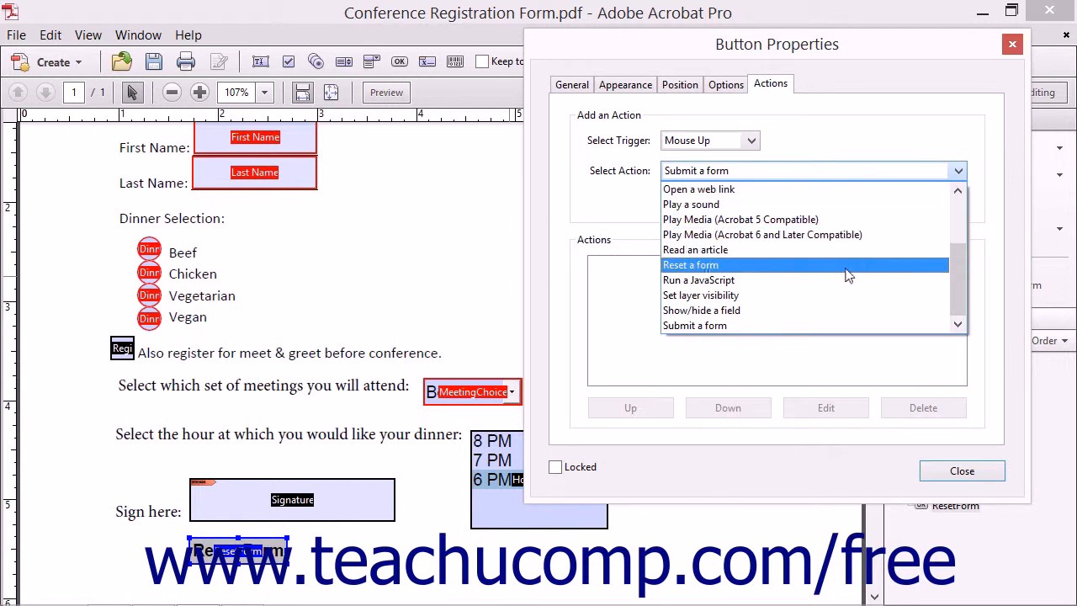
{"action": "left_click", "coordinate": [690, 265]}
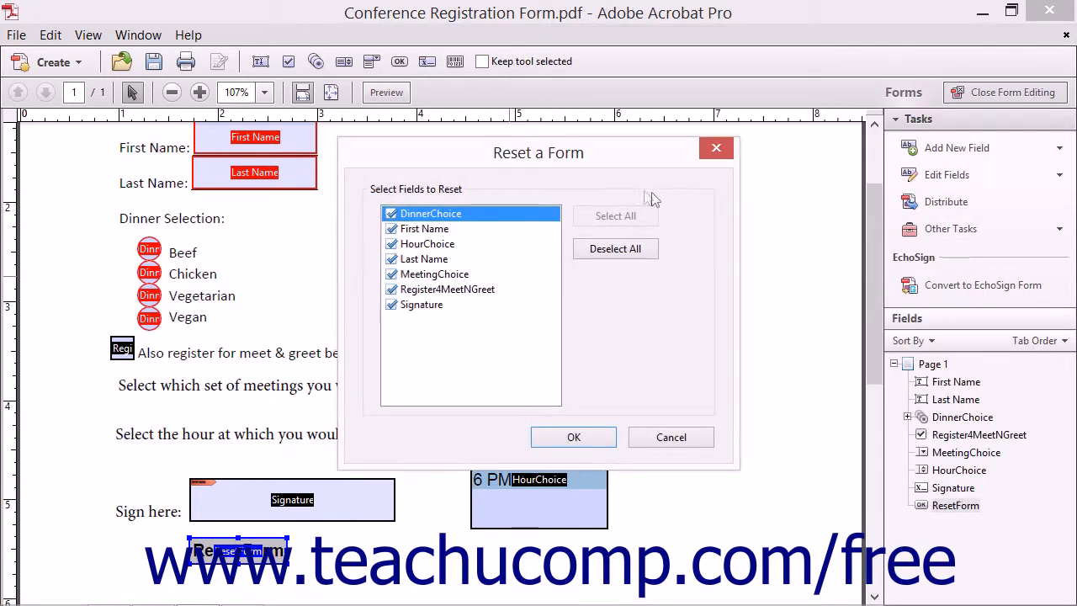
{"action": "mouse_move", "coordinate": [618, 198]}
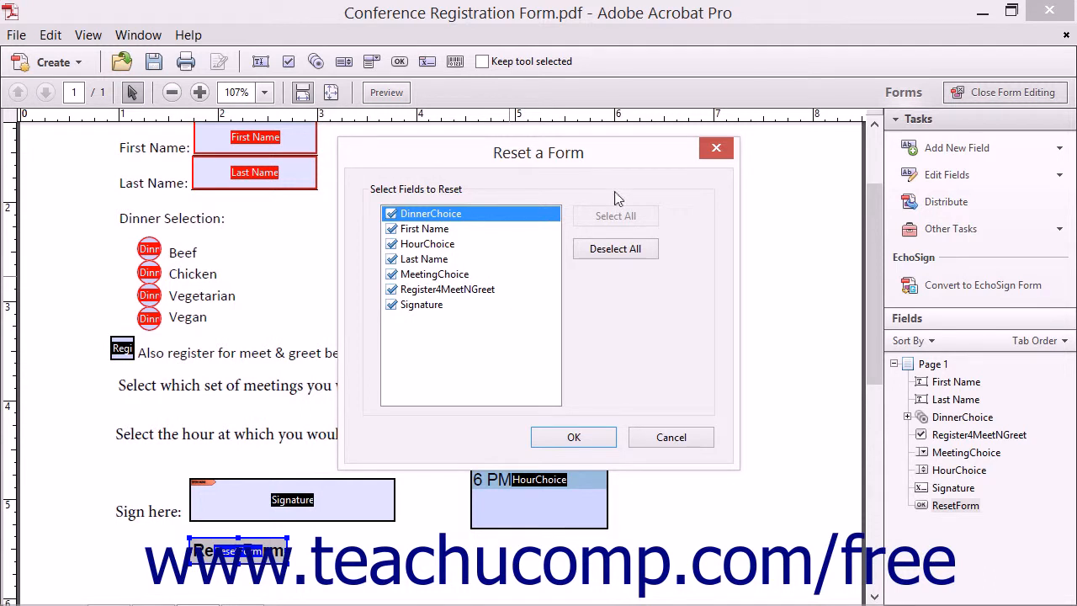
{"action": "mouse_move", "coordinate": [599, 188]}
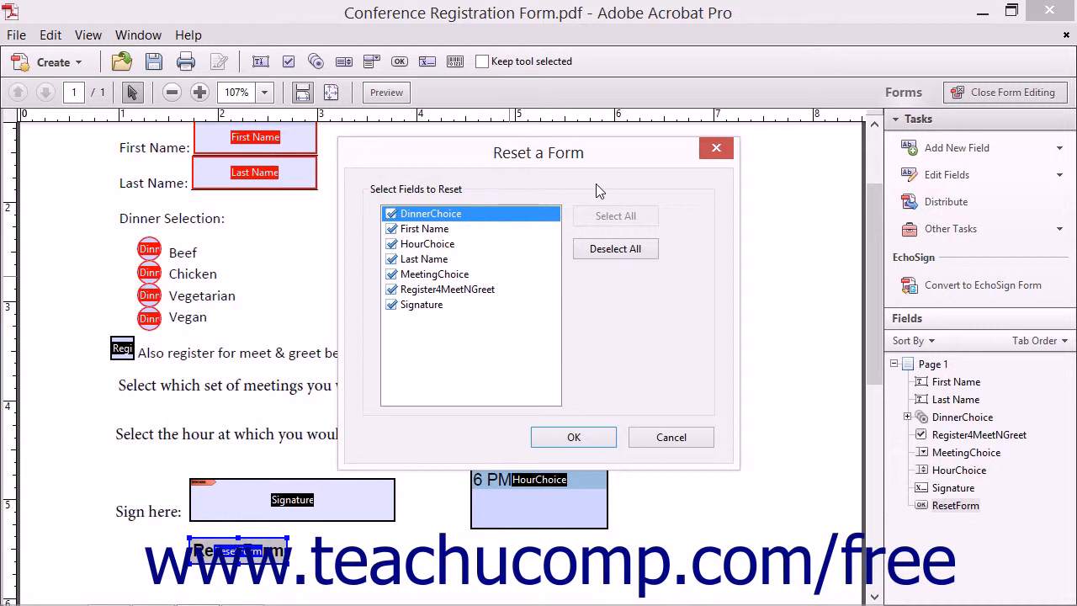
{"action": "mouse_move", "coordinate": [598, 210]}
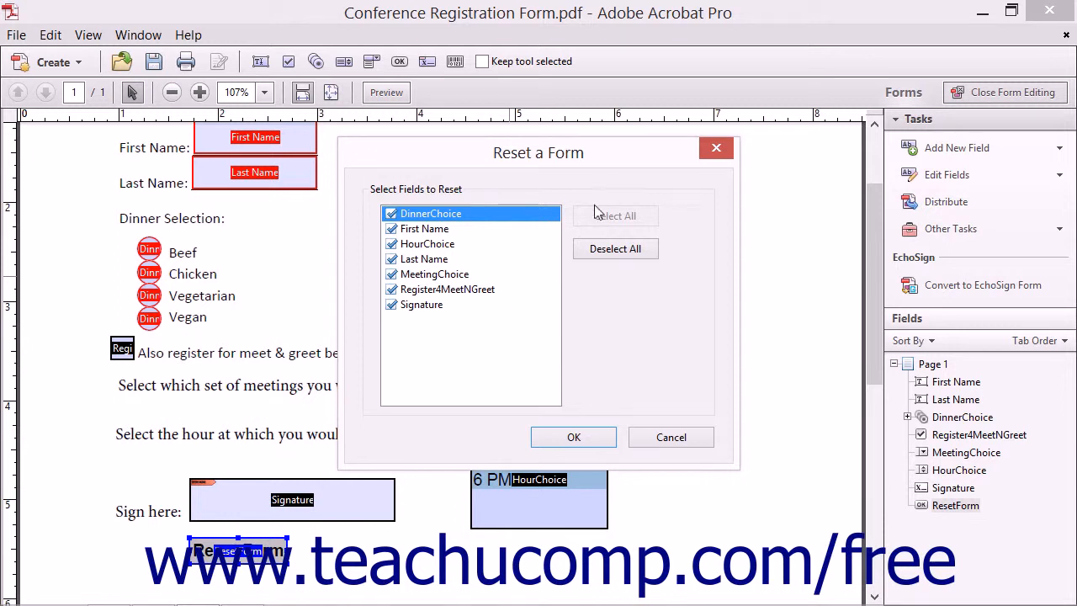
{"action": "mouse_move", "coordinate": [573, 437]}
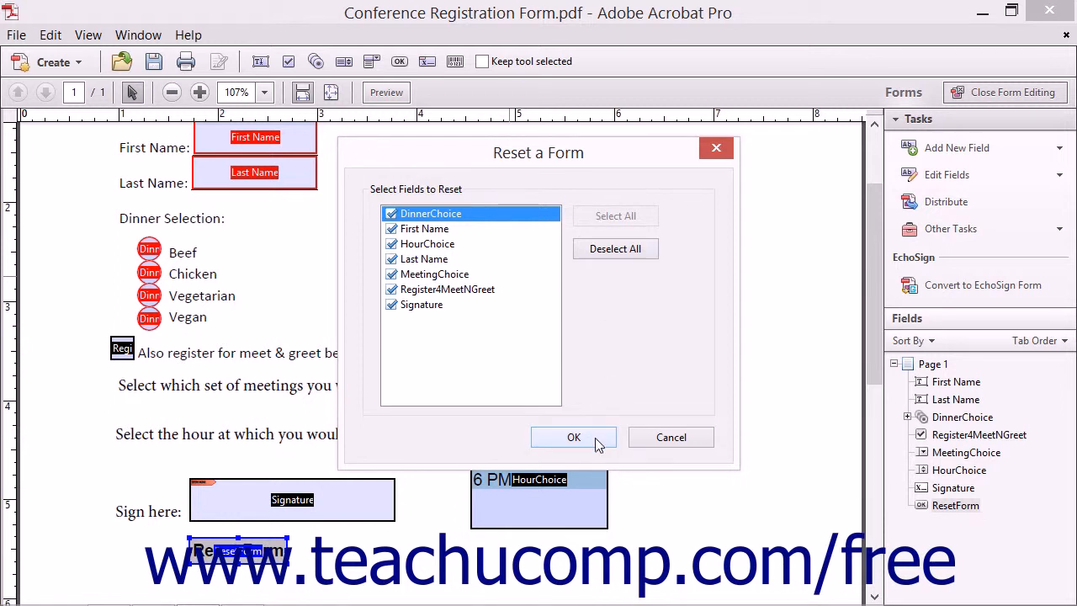
- Confirm the Reset a Form dialog with all seven fields left checked
{"action": "left_click", "coordinate": [574, 437]}
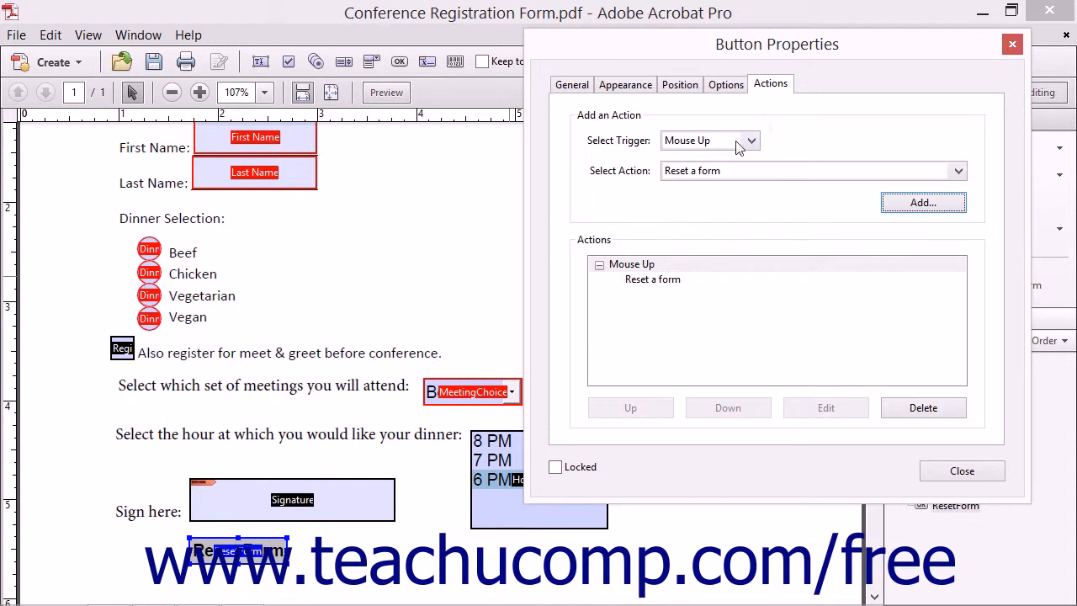
{"action": "mouse_move", "coordinate": [764, 200]}
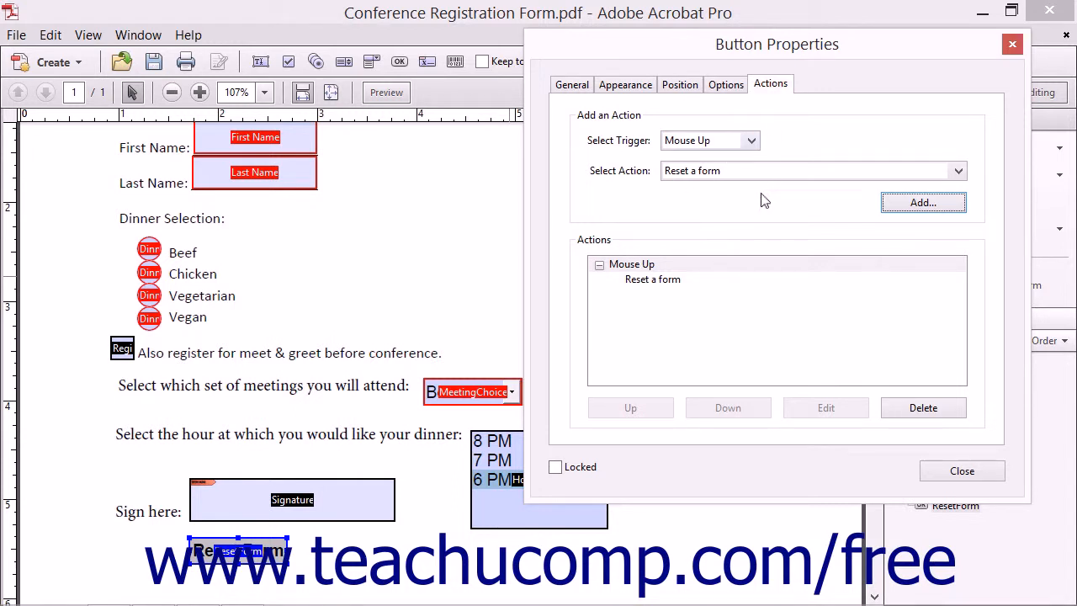
{"action": "mouse_move", "coordinate": [713, 301]}
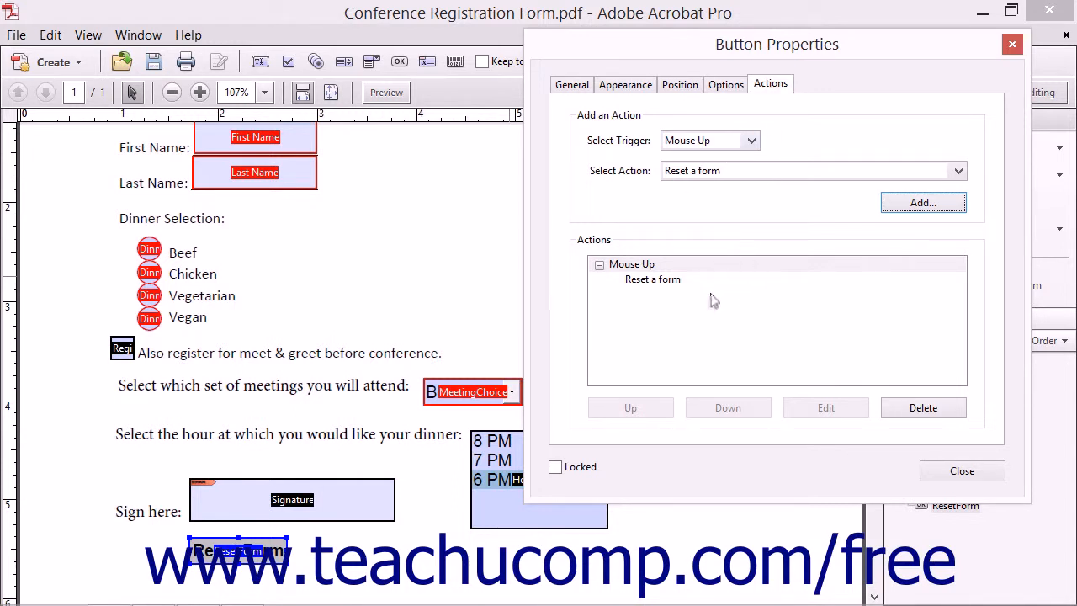
{"action": "mouse_move", "coordinate": [659, 295]}
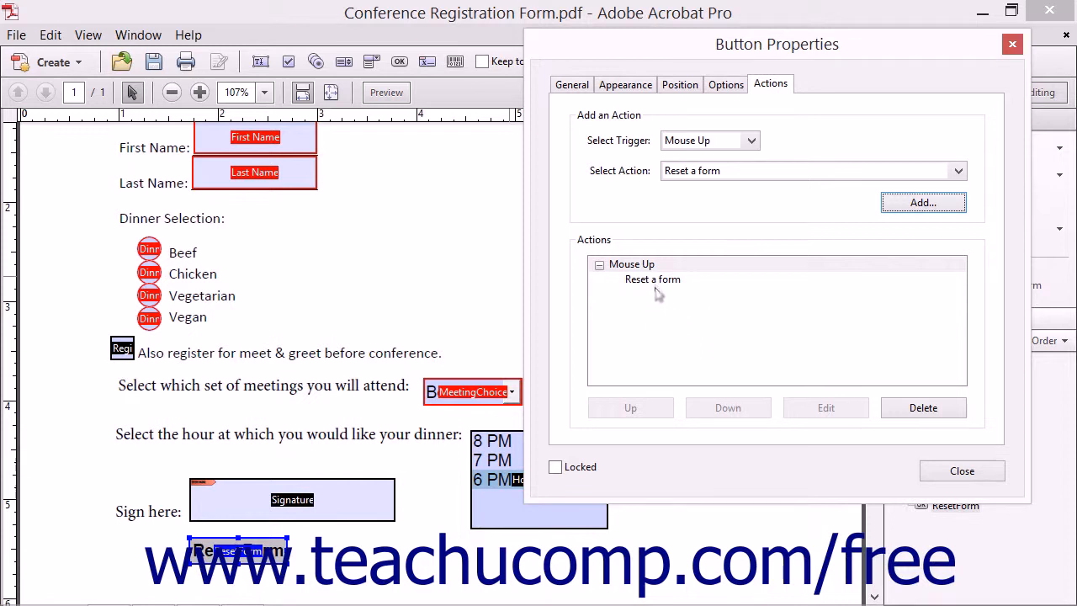
{"action": "left_click", "coordinate": [653, 279]}
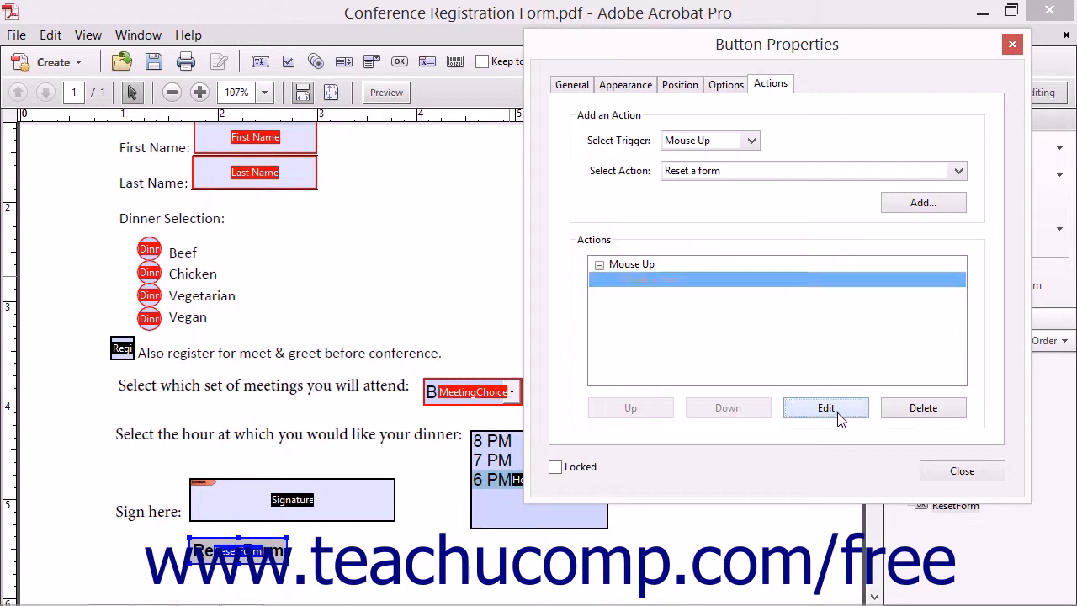
{"action": "left_click", "coordinate": [825, 407]}
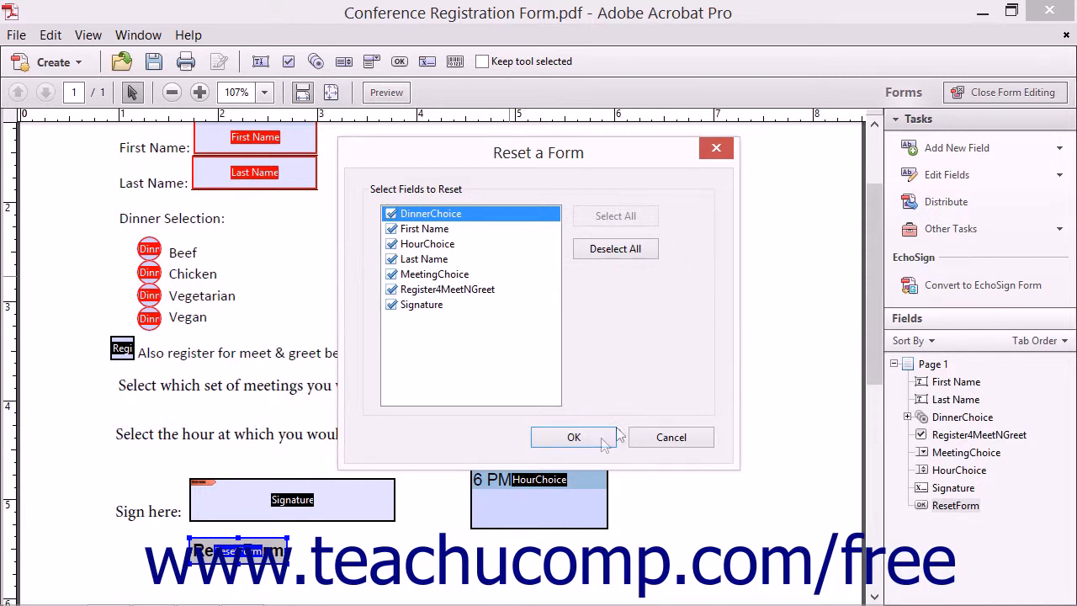
{"action": "left_click", "coordinate": [574, 436]}
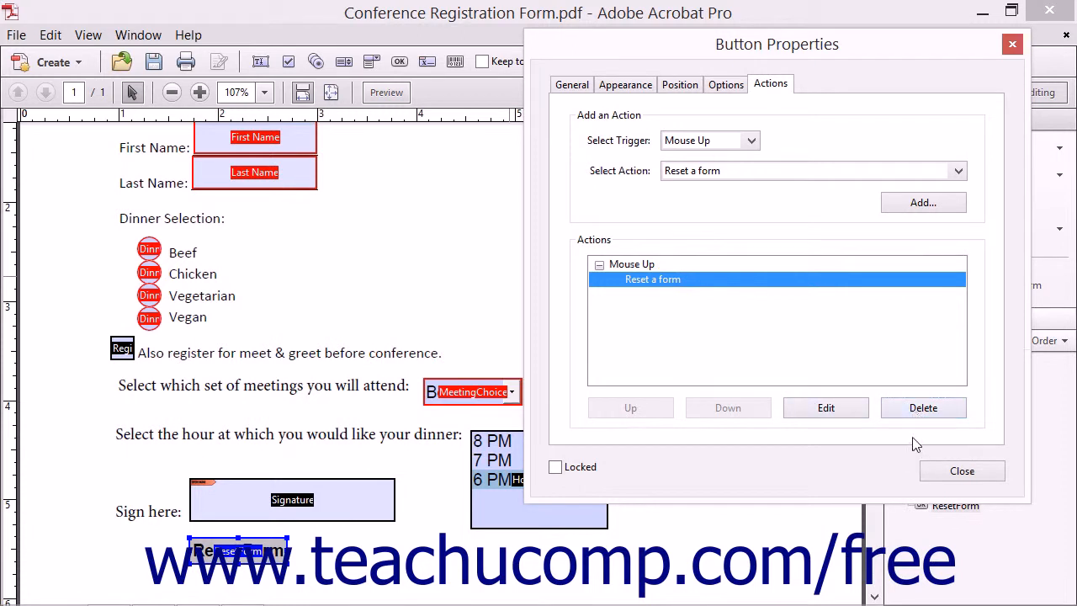
{"action": "mouse_move", "coordinate": [912, 452]}
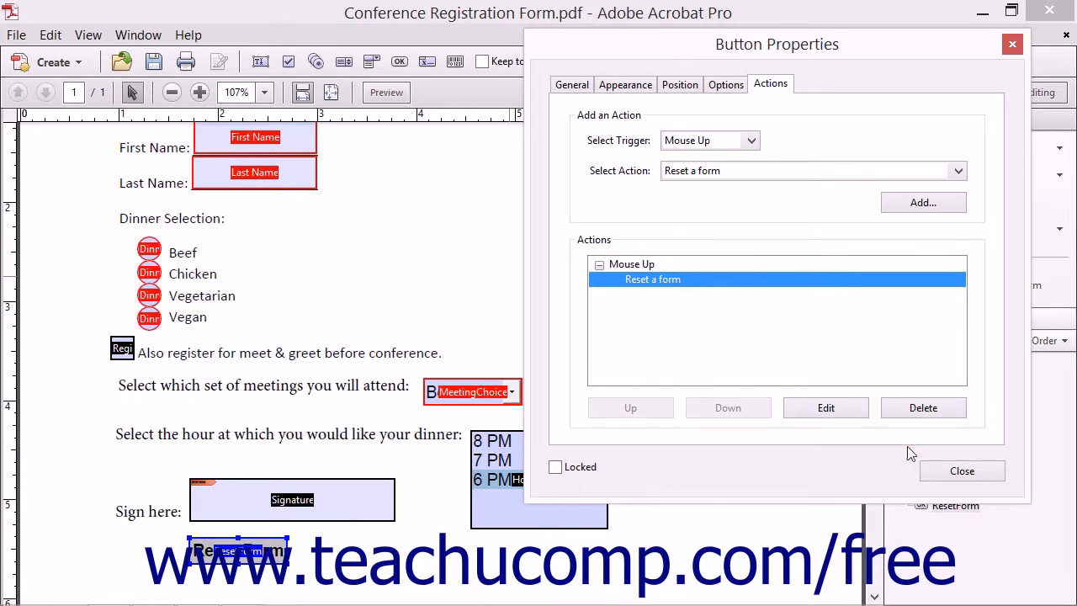